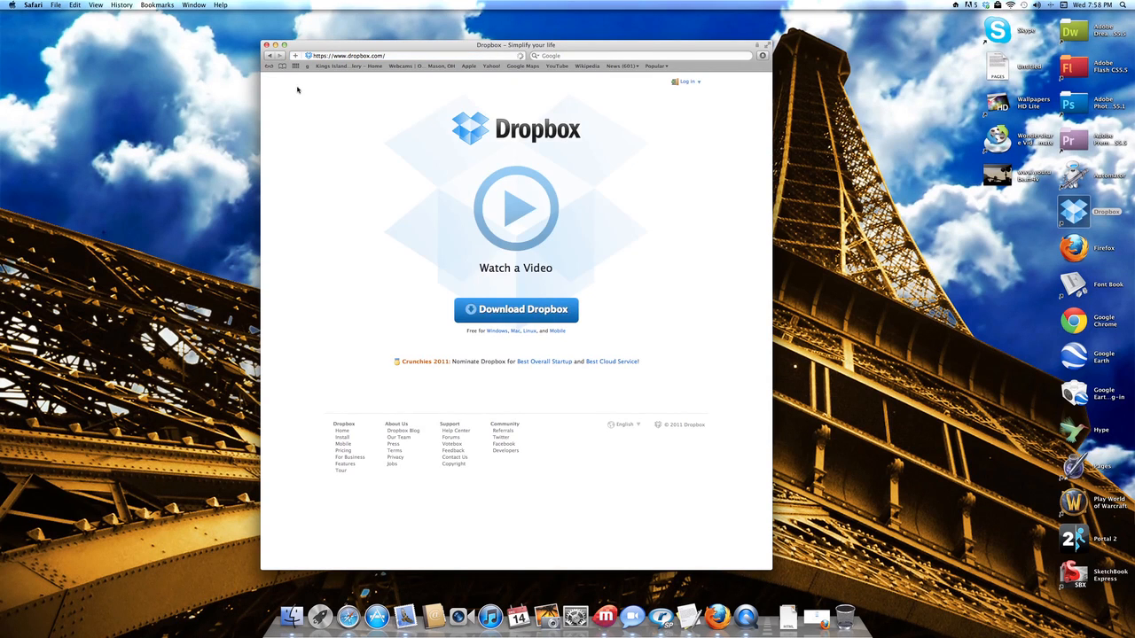
mouse_move(503, 217)
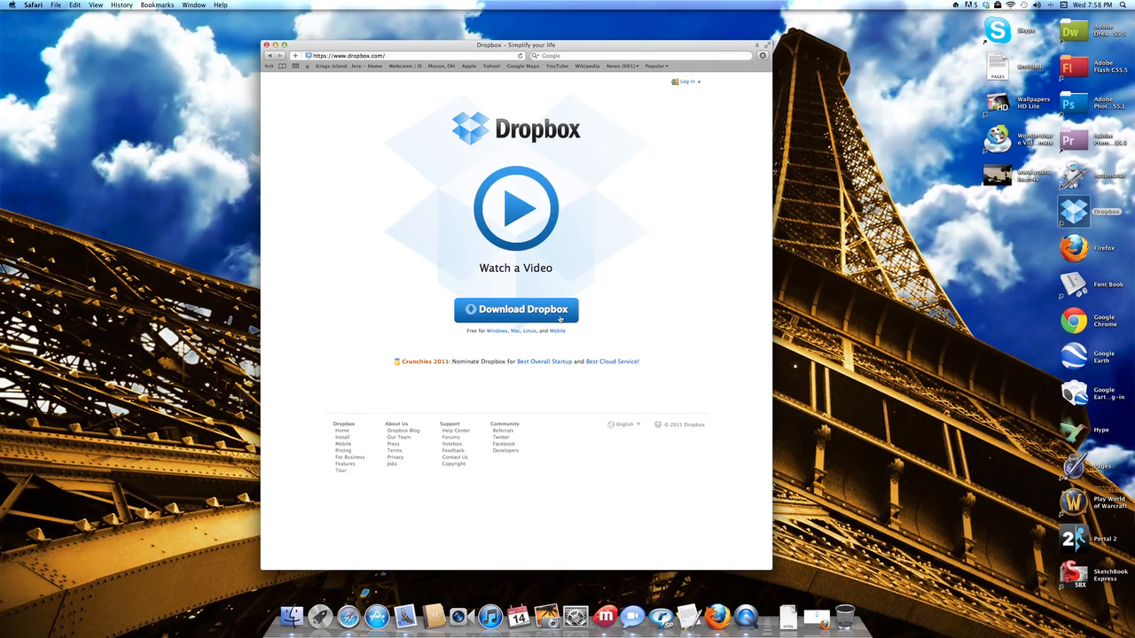
mouse_move(543, 279)
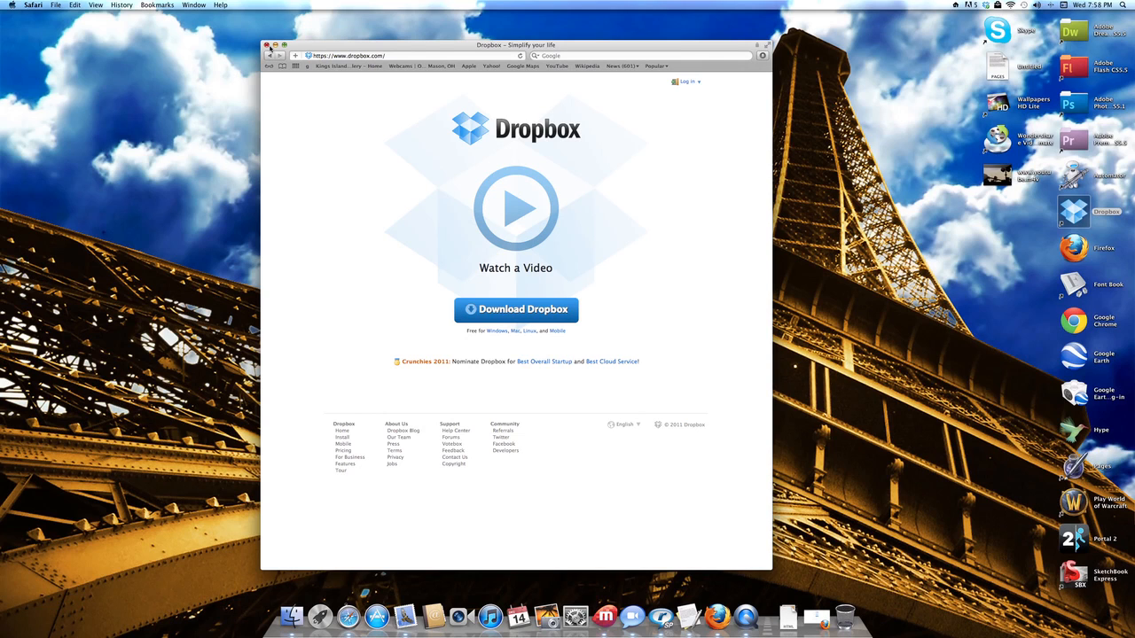
Close the Safari window and open the Dropbox folder from the menu bar icon
left_click(269, 45)
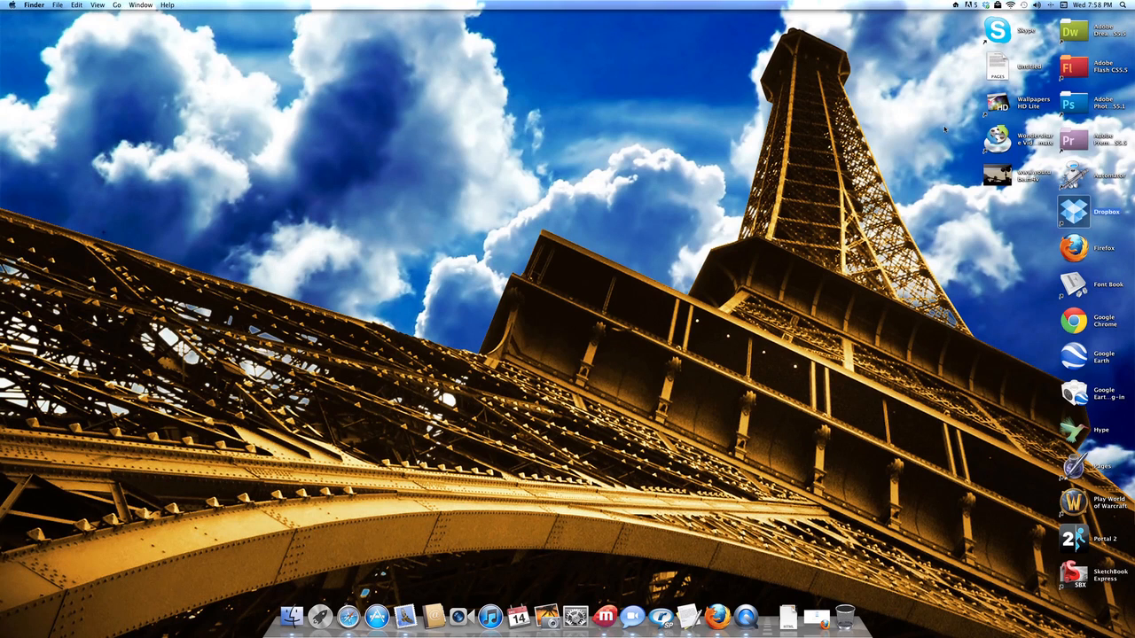
left_click(980, 9)
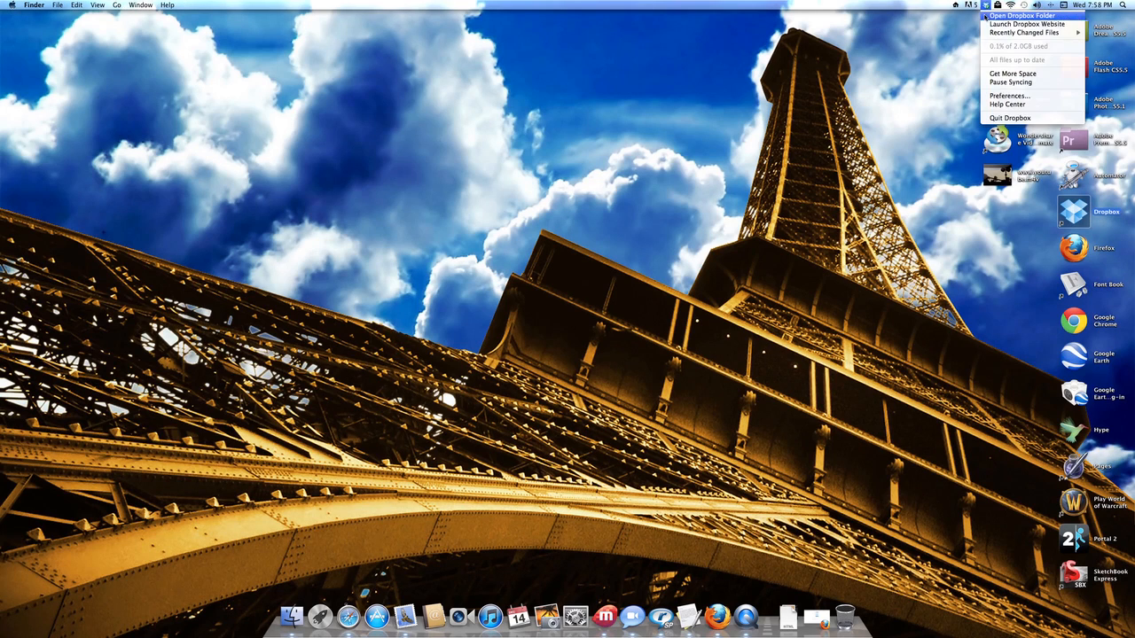
left_click(1008, 16)
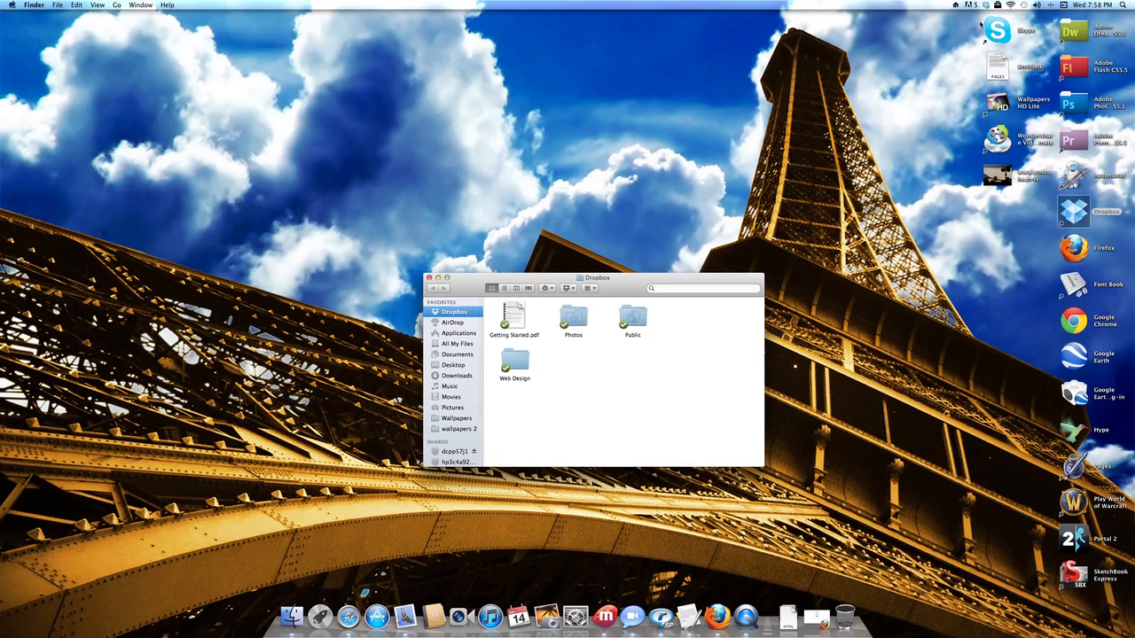
left_click(990, 6)
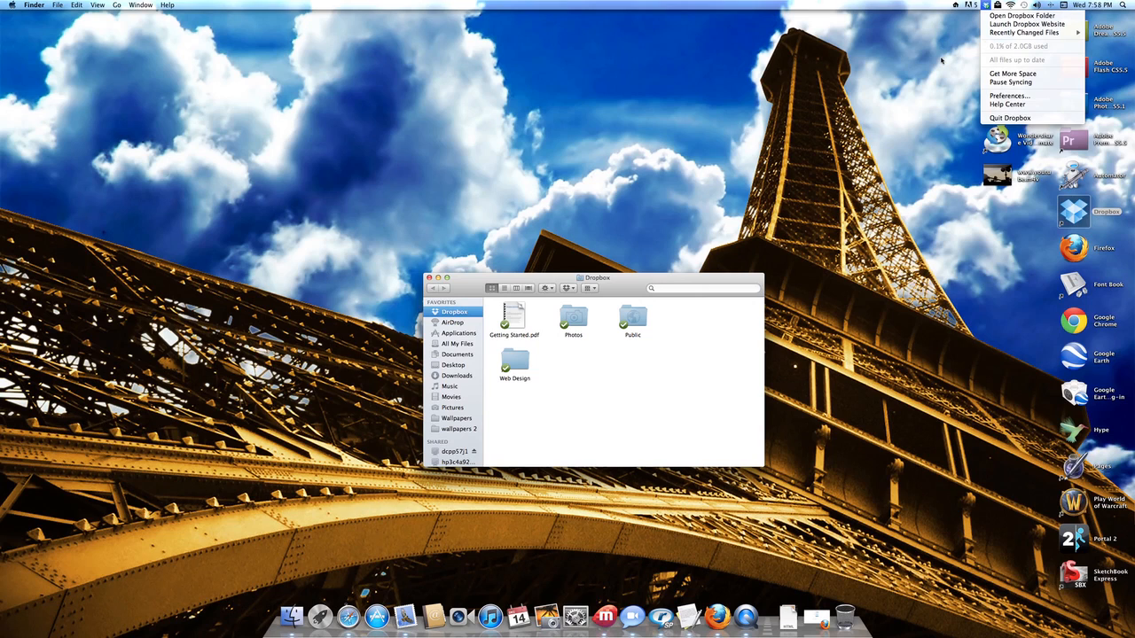
mouse_move(939, 108)
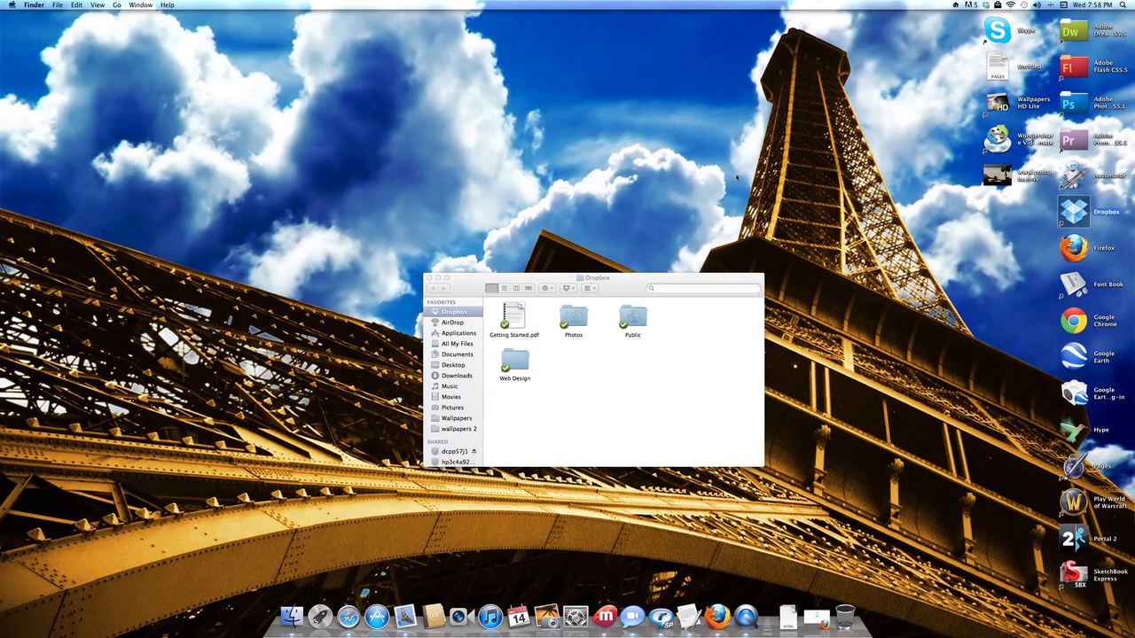
Open the Web Design folder and browse its files like banner.fla and baseball.psd
left_click(513, 366)
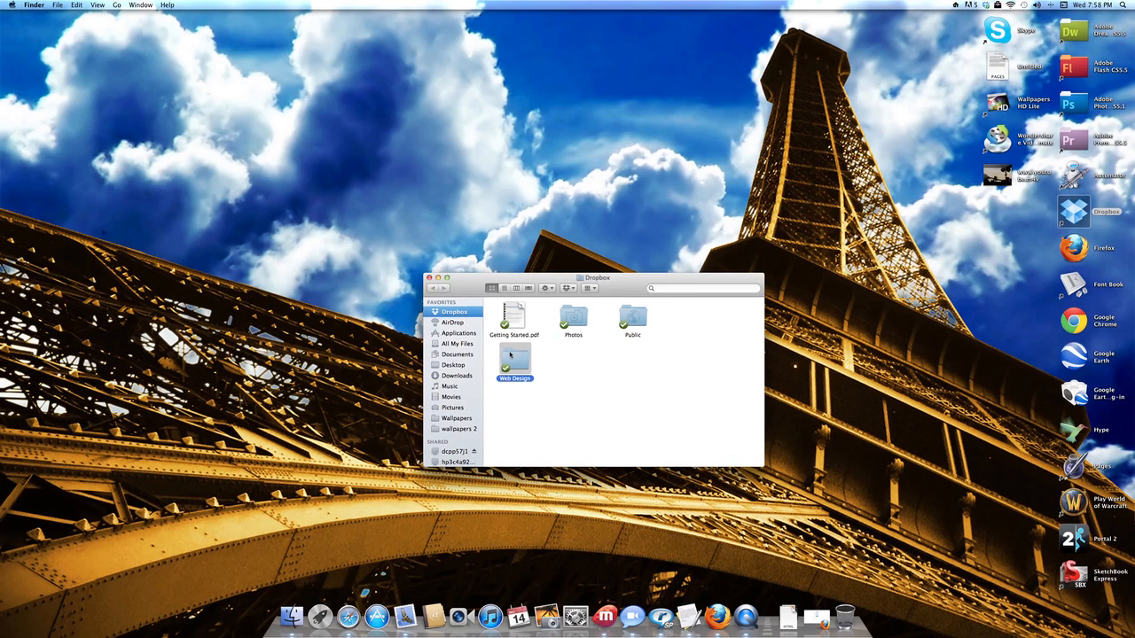
double_click(513, 359)
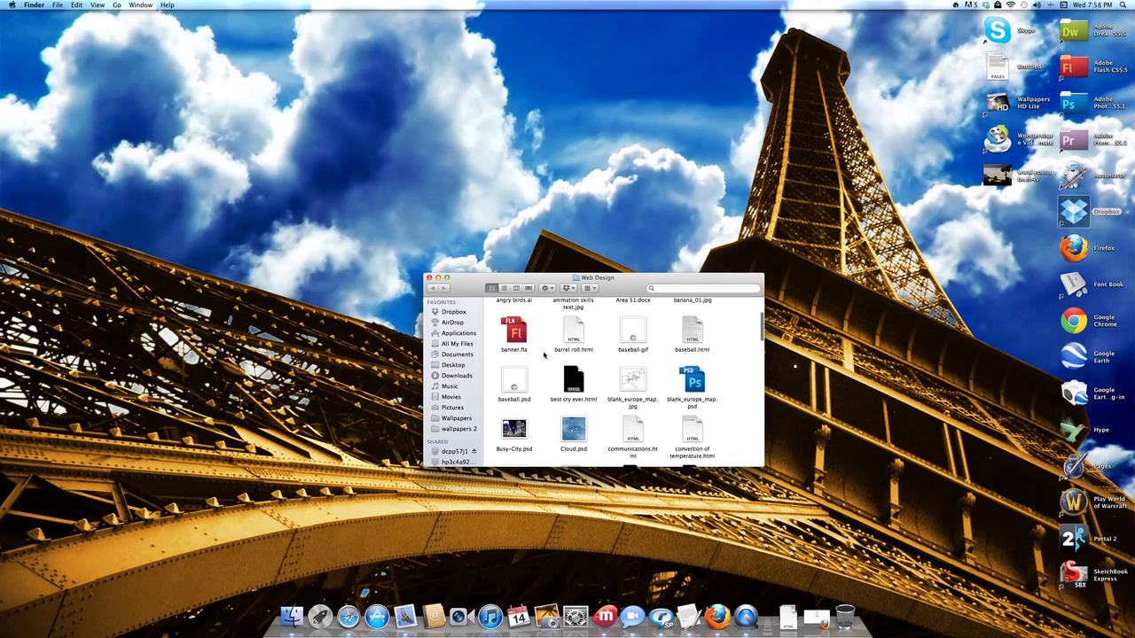
scroll("down", 3)
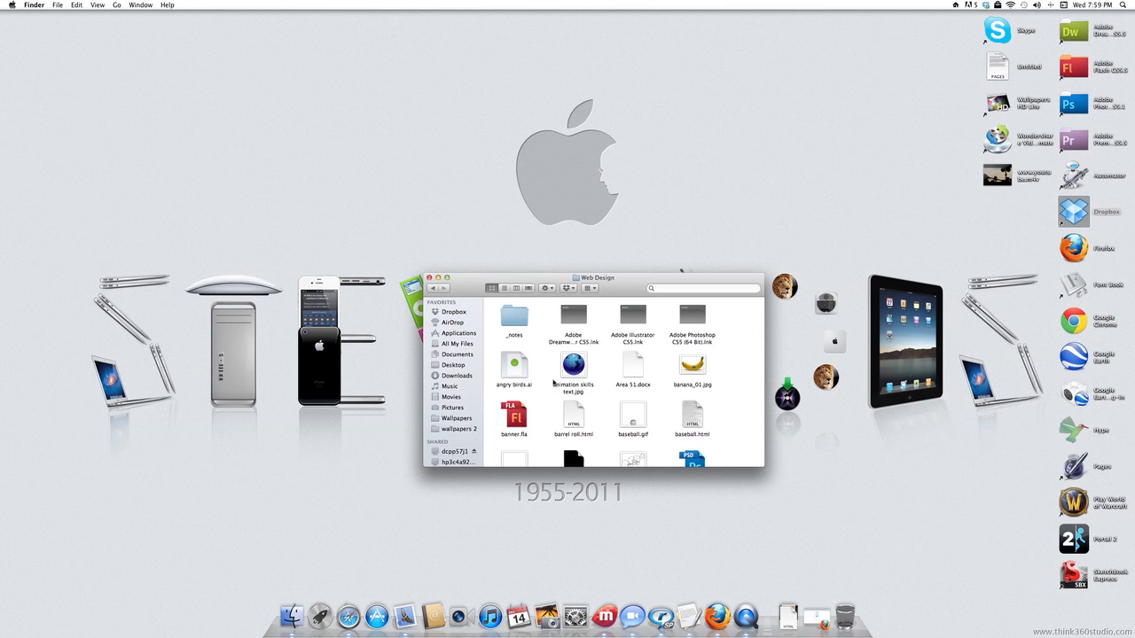
mouse_move(472, 303)
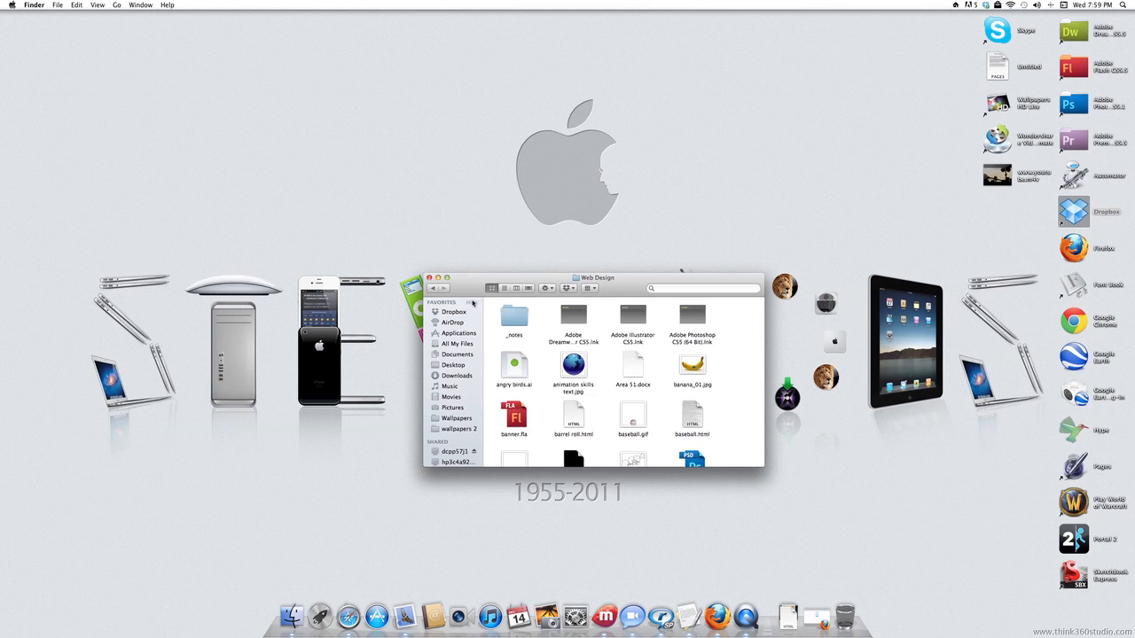
Go back from Web Design to the top-level Dropbox folder
left_click(453, 312)
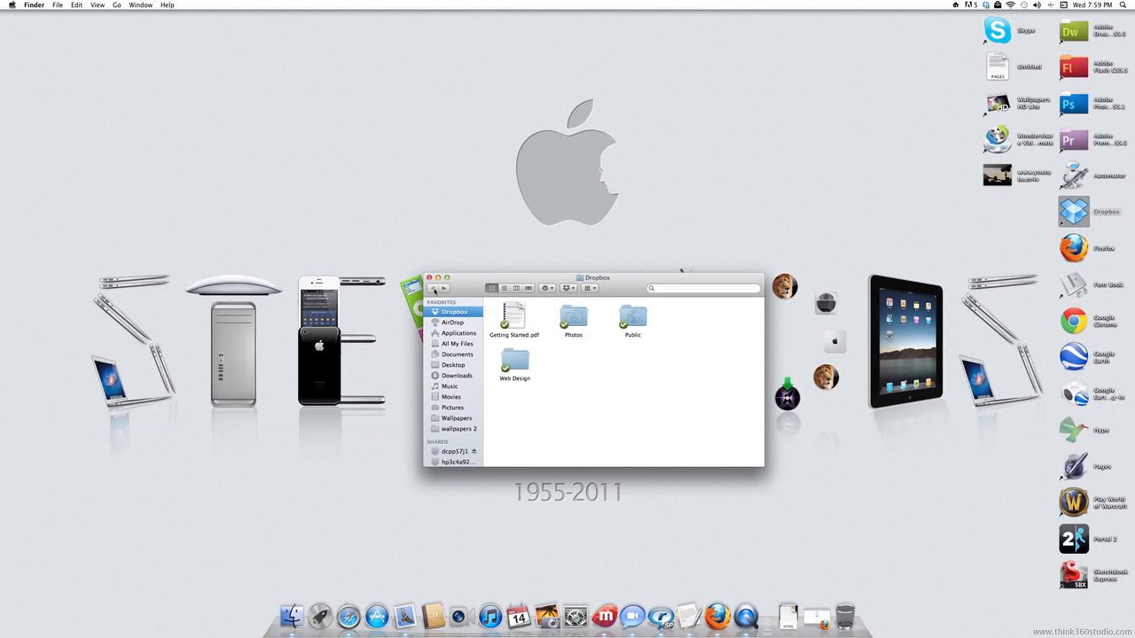
mouse_move(419, 113)
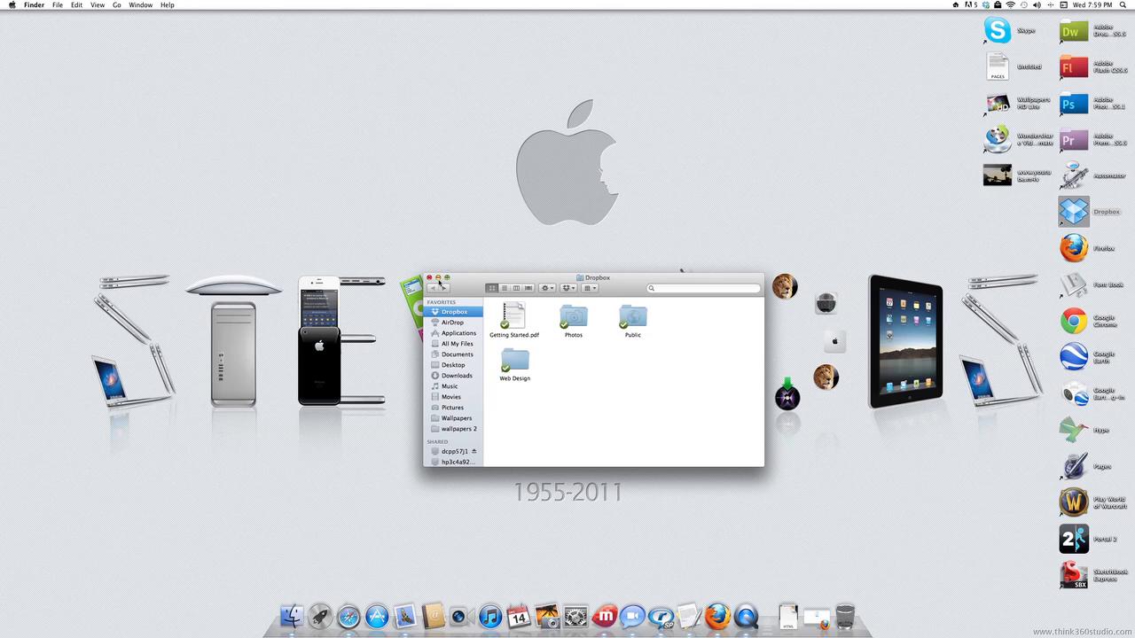
mouse_move(416, 213)
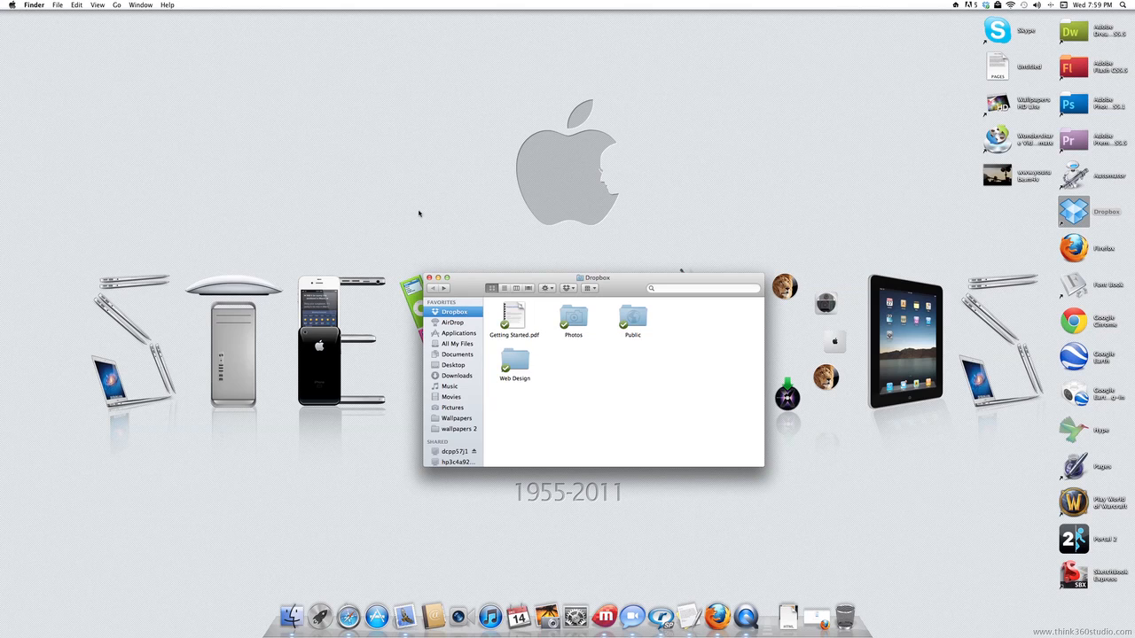
mouse_move(454, 289)
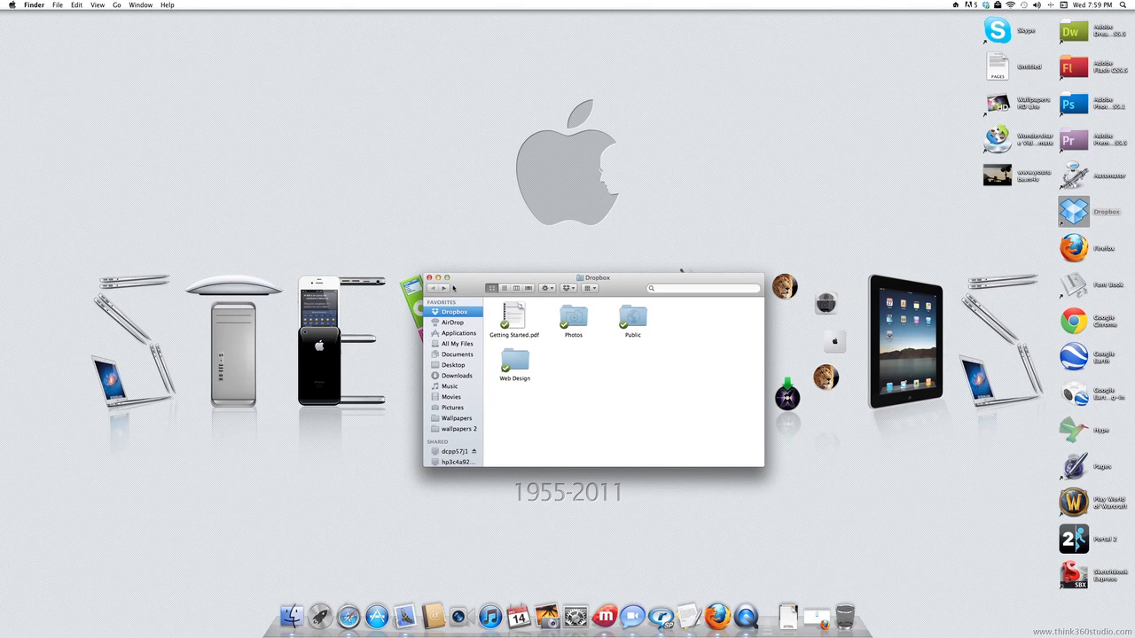